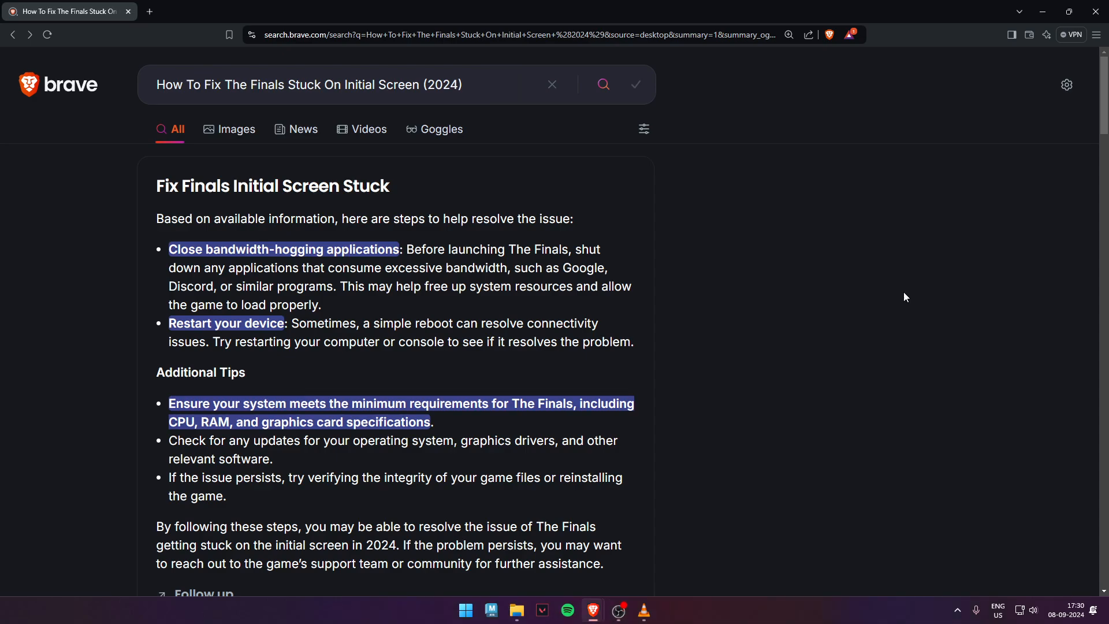
pyautogui.moveTo(304, 238)
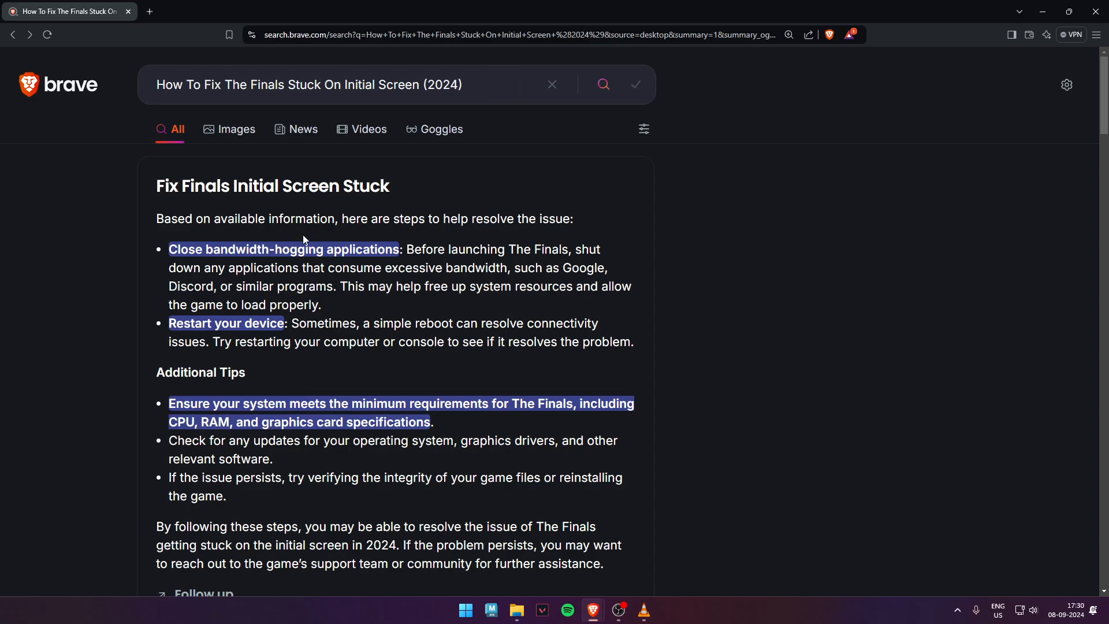
pyautogui.moveTo(431, 236)
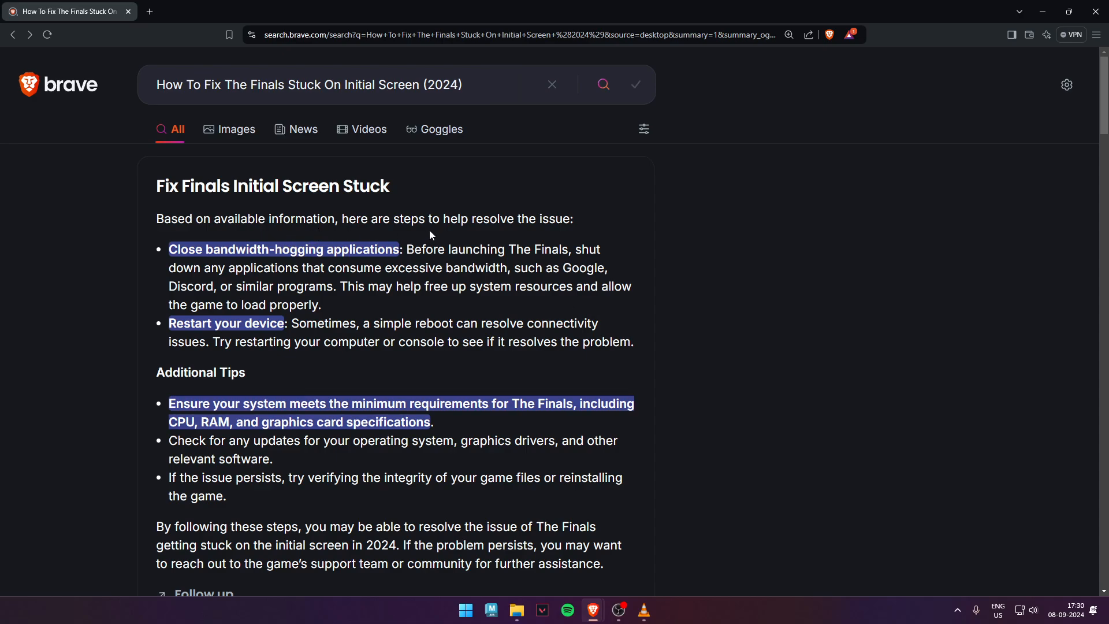
pyautogui.moveTo(507, 245)
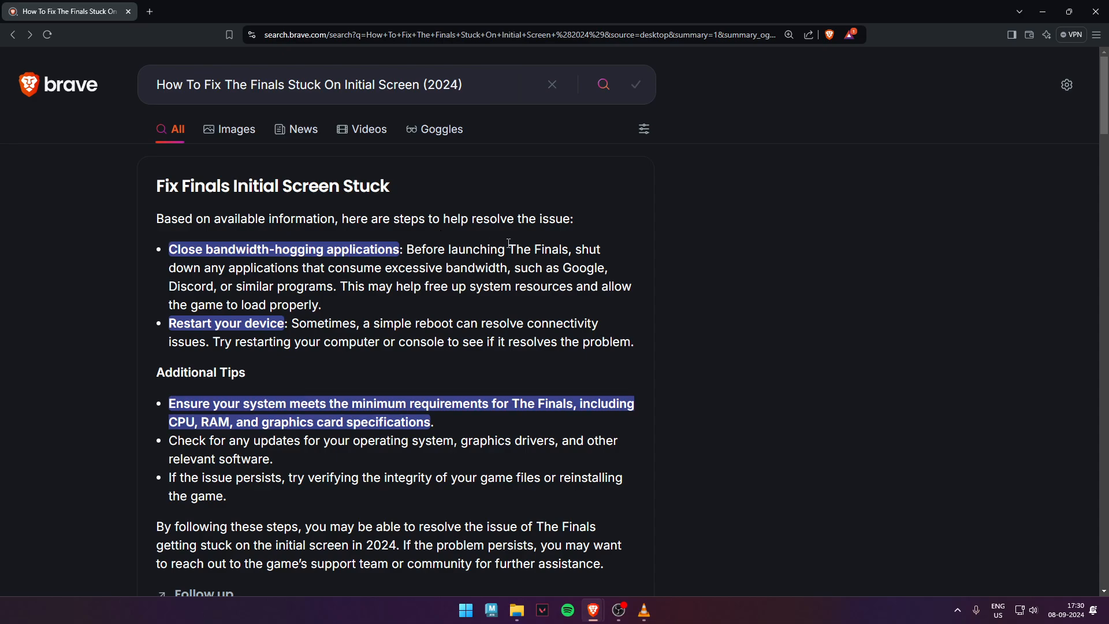
pyautogui.moveTo(607, 435)
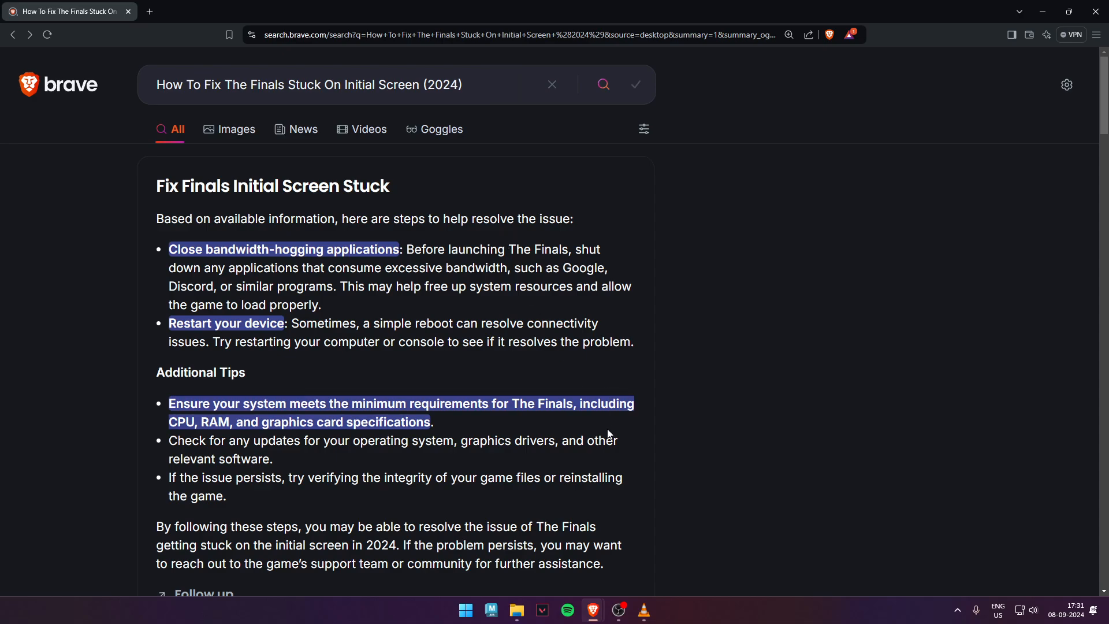